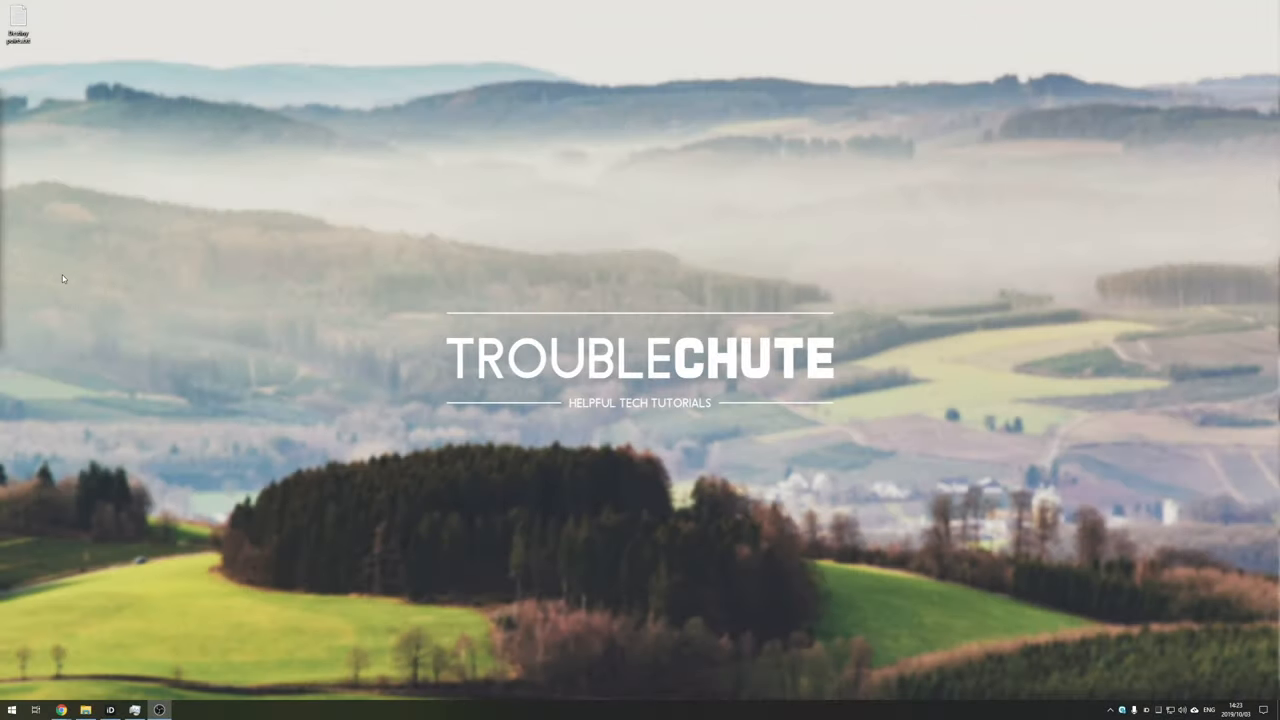
pyautogui.moveTo(112, 332)
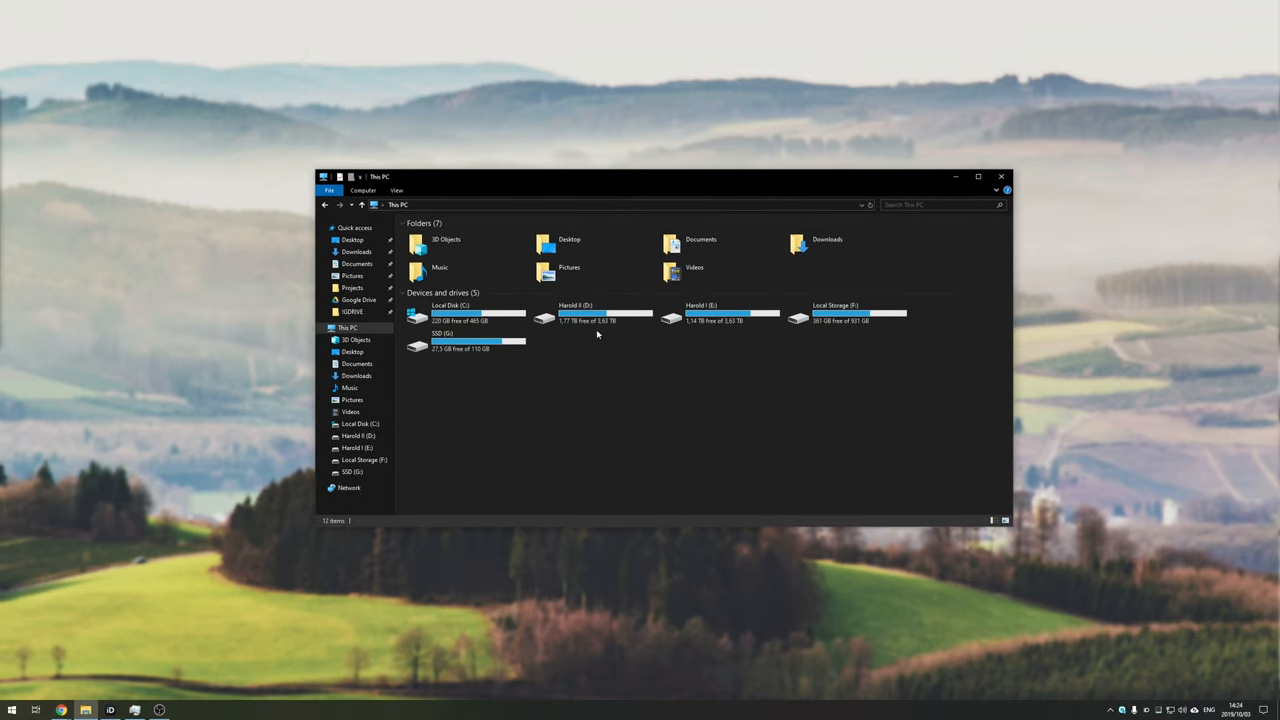
pyautogui.moveTo(632, 356)
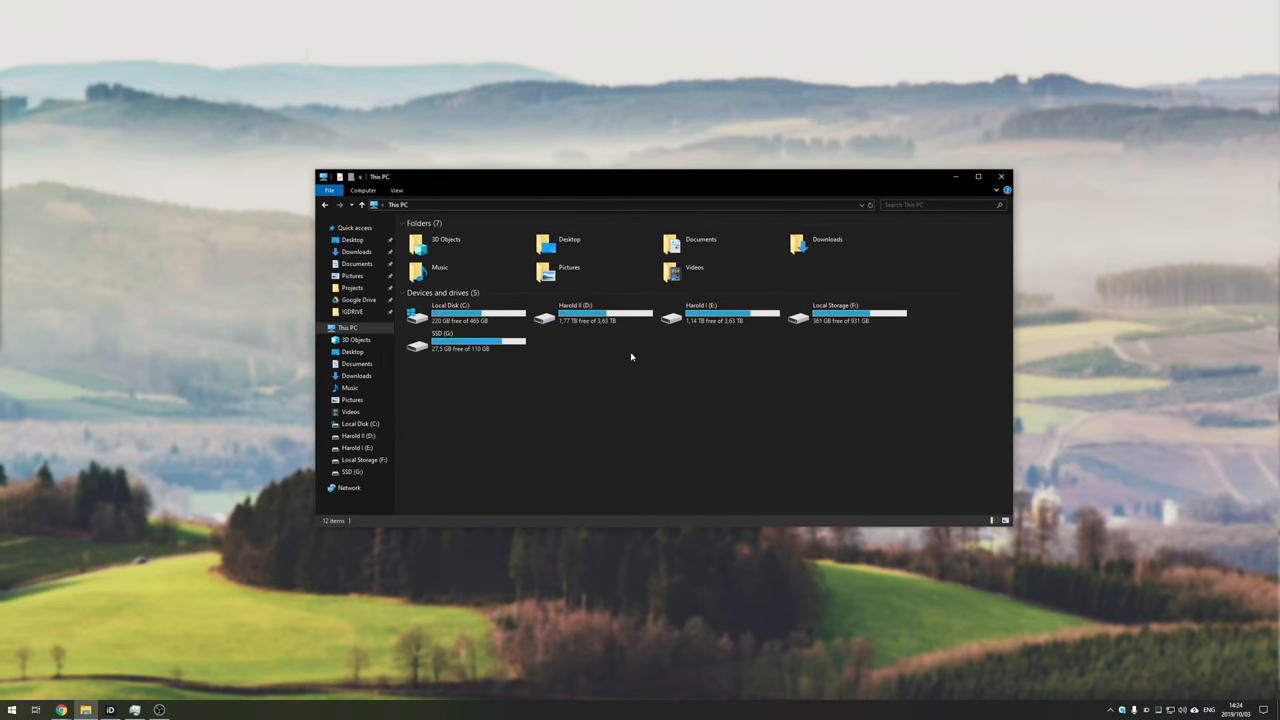
# - View the drives under This PC, then search Start for 'partit' to find the disk partitioning tool
pyautogui.moveTo(630, 358); pyautogui.dragTo(658, 368)
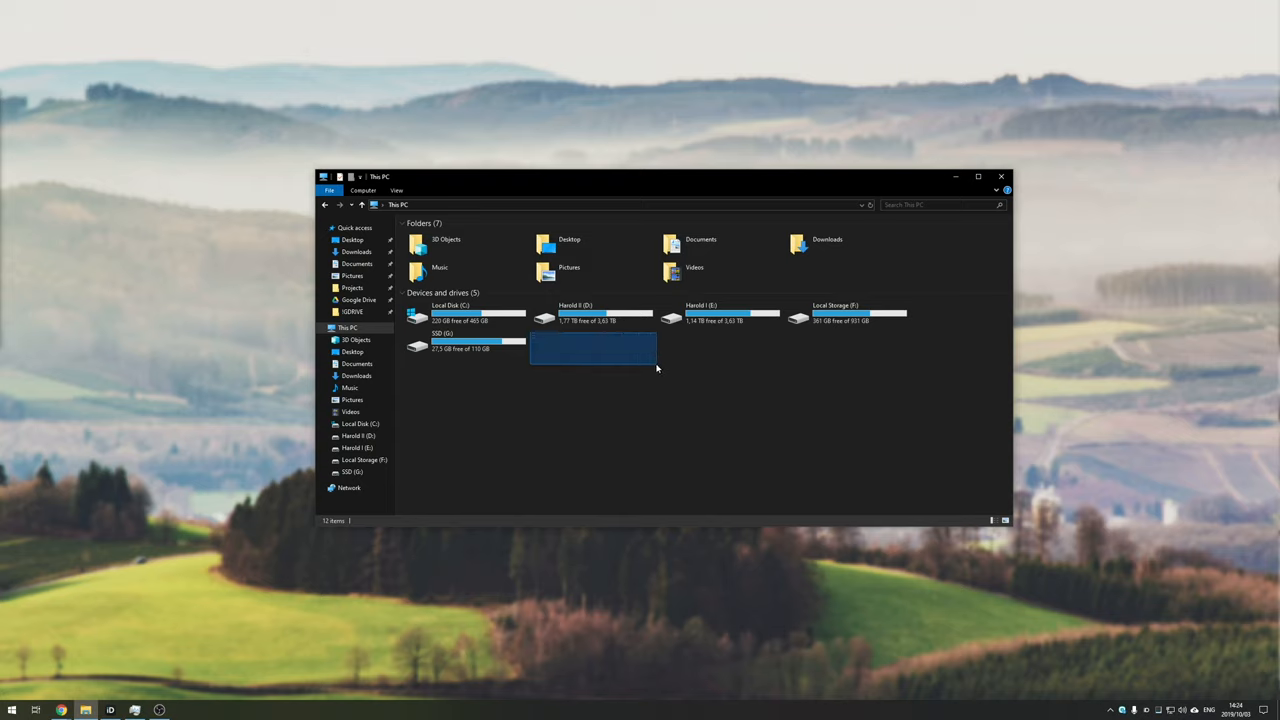
pyautogui.click(628, 396)
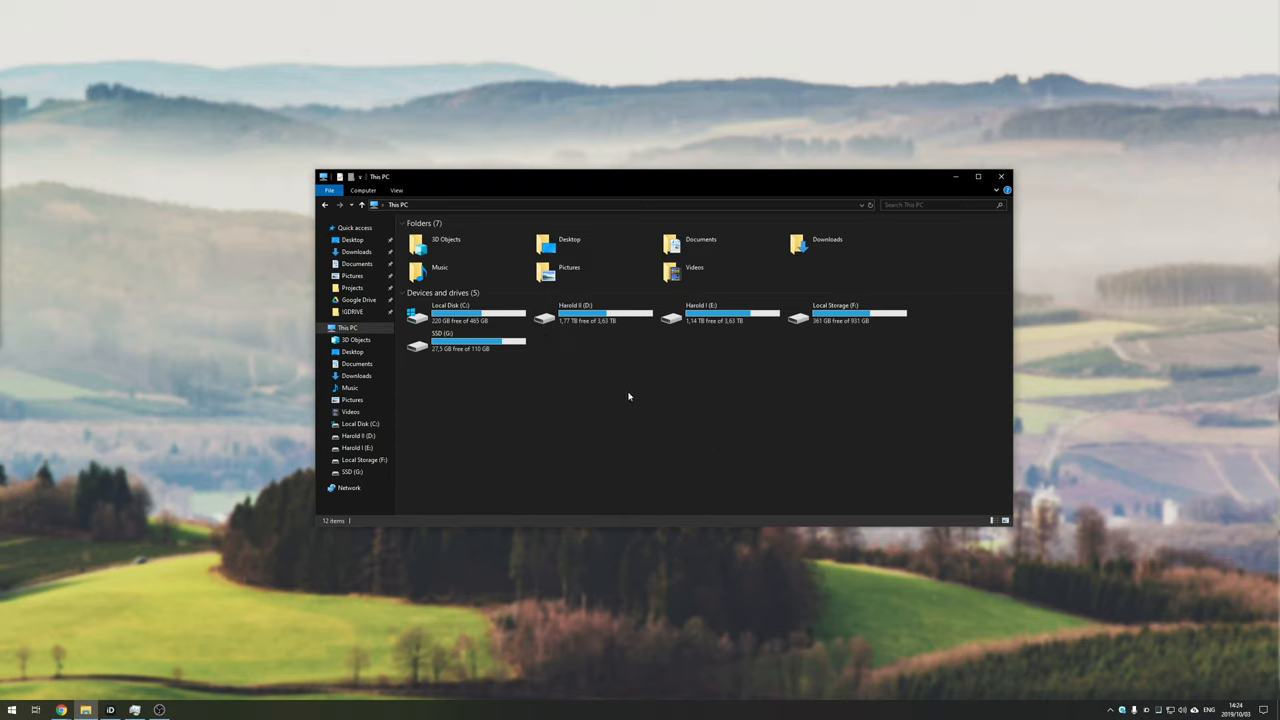
pyautogui.moveTo(704, 384)
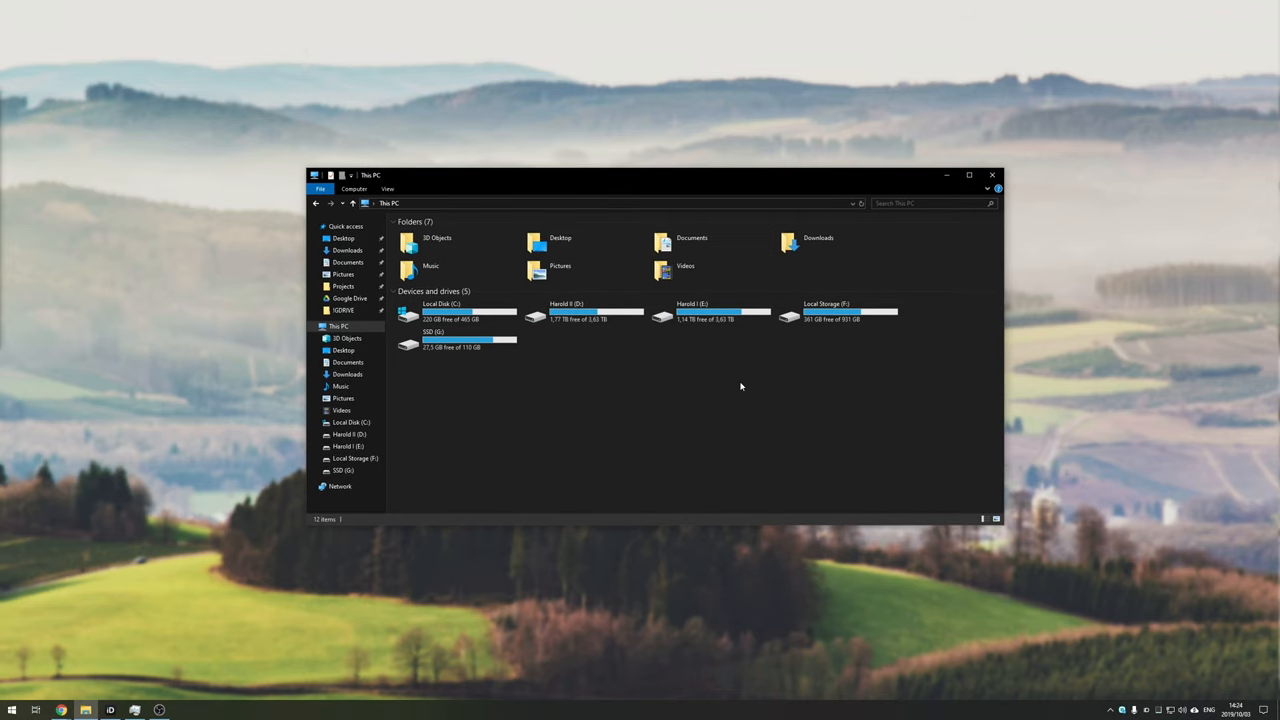
pyautogui.moveTo(712, 408)
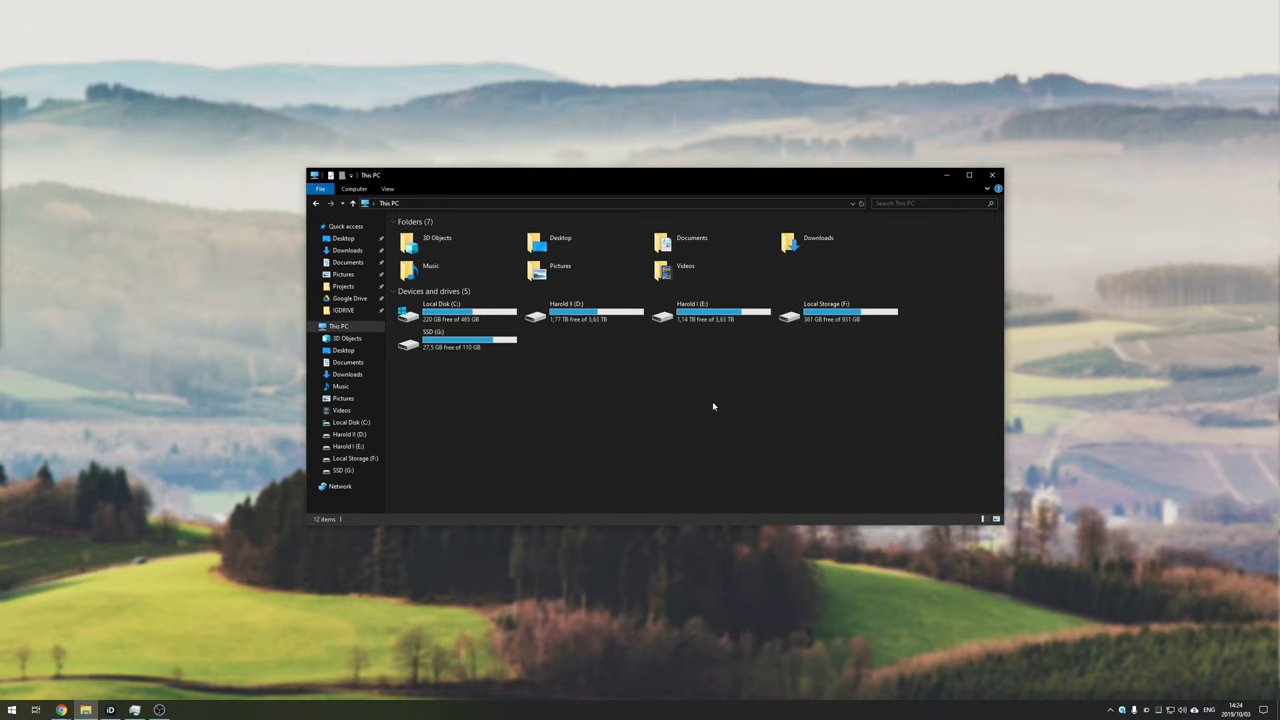
pyautogui.write('partit')
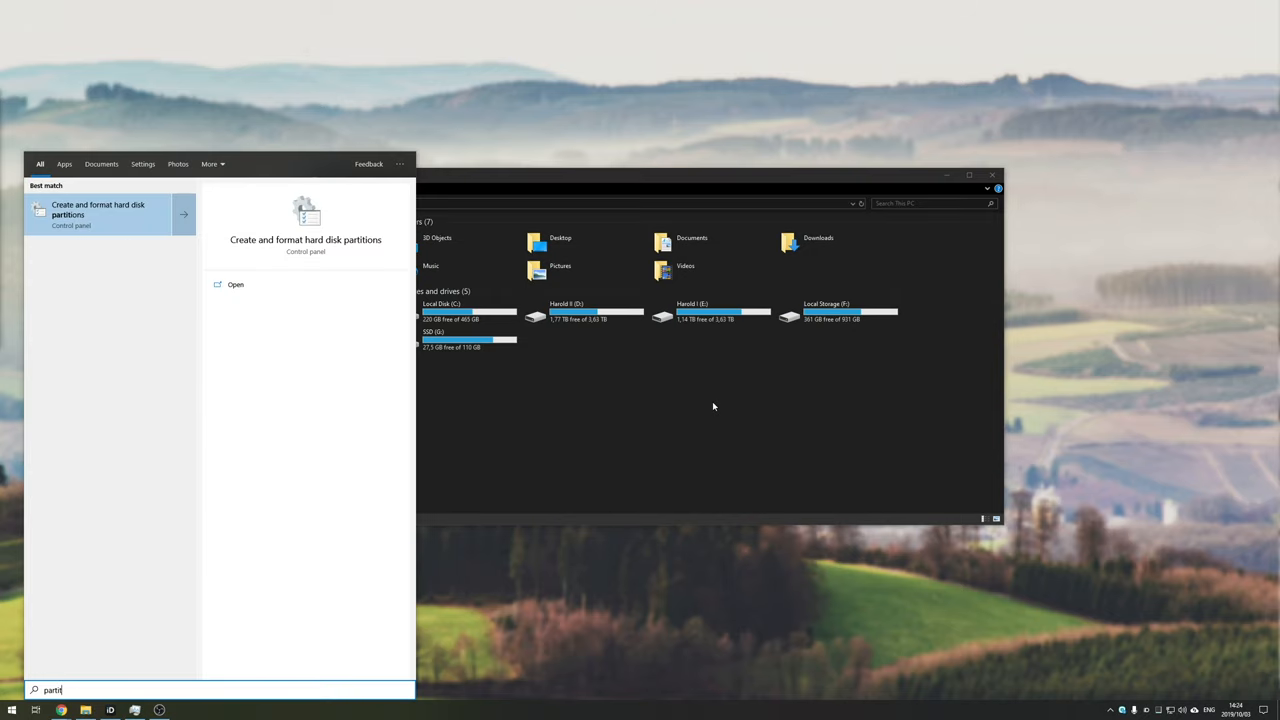
pyautogui.moveTo(128, 216)
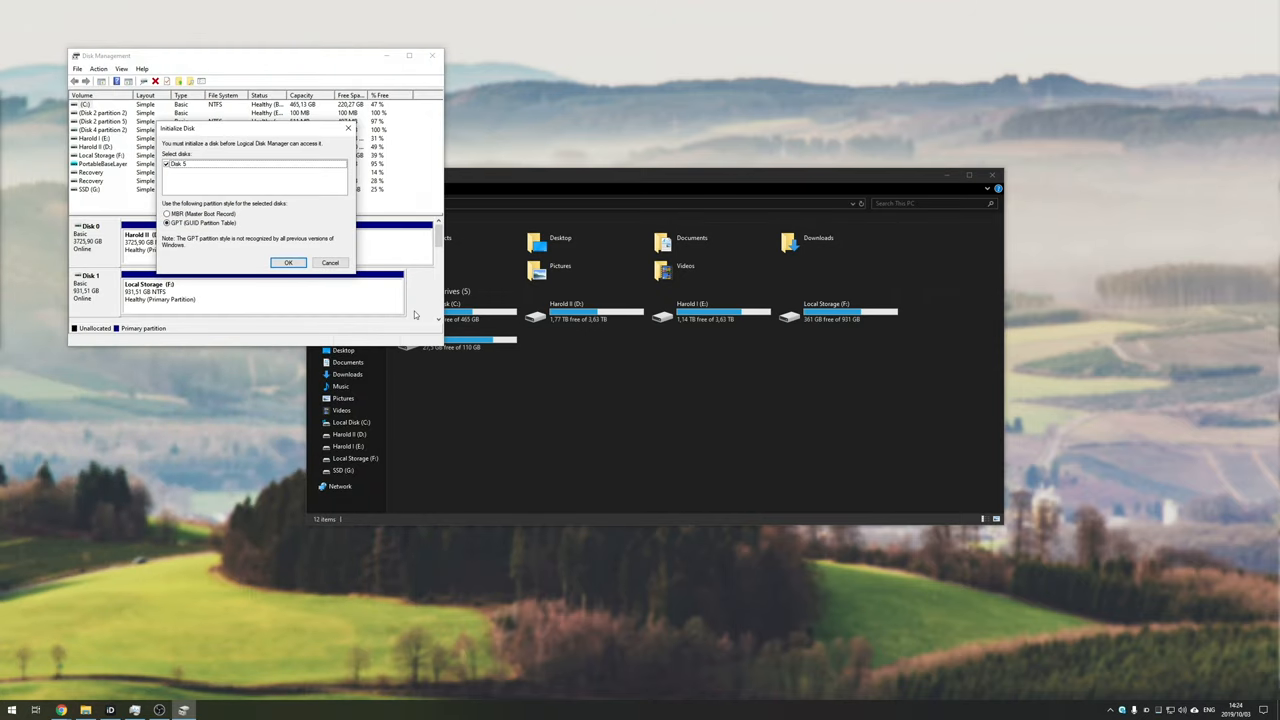
pyautogui.moveTo(268, 132)
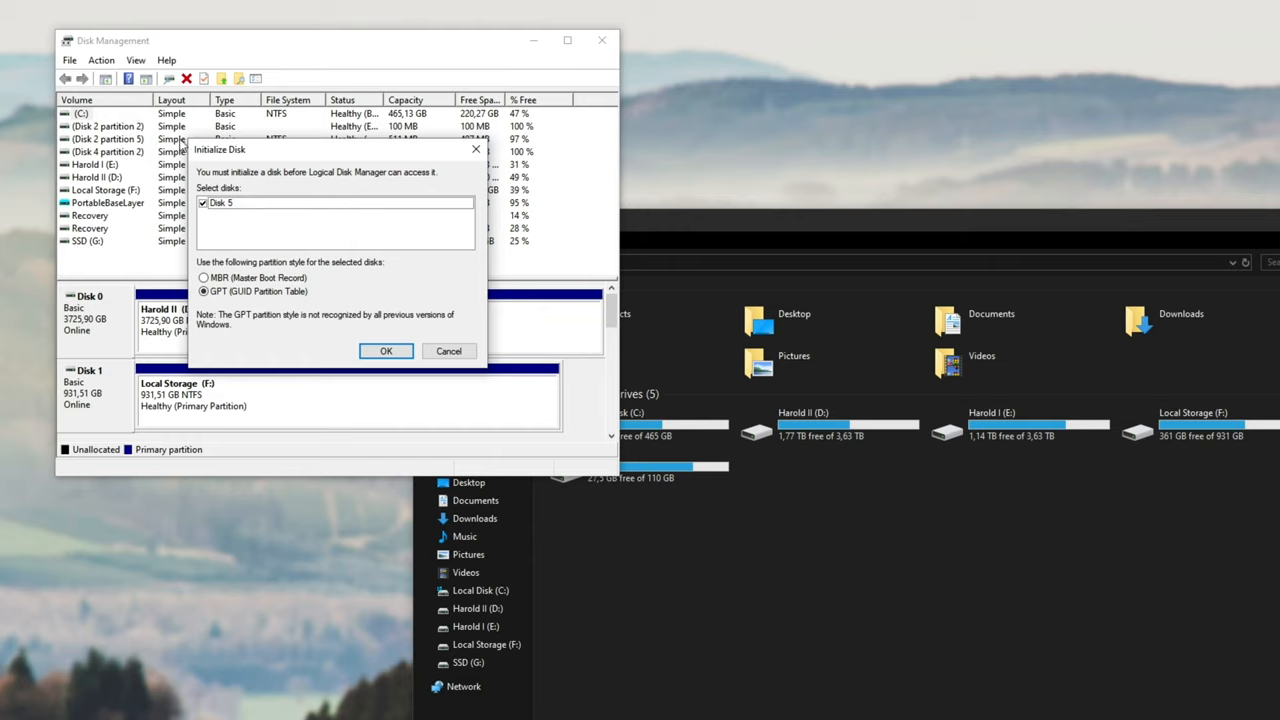
pyautogui.moveTo(250, 176)
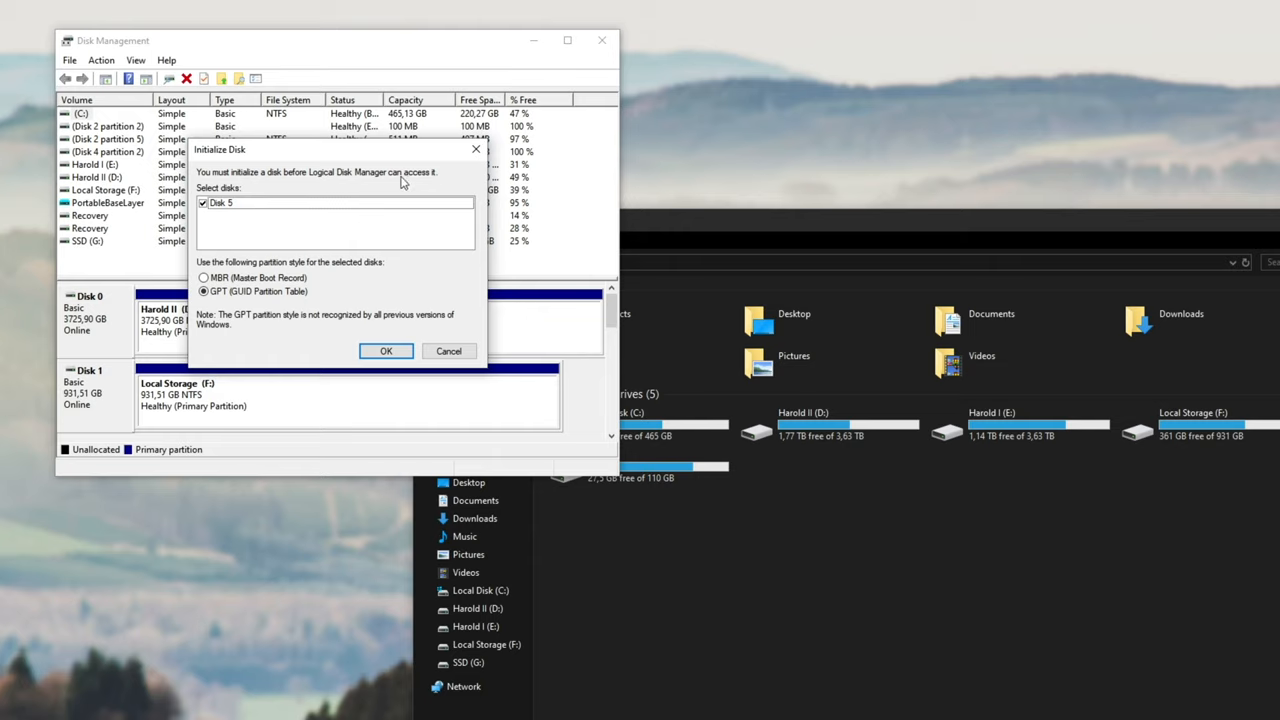
pyautogui.moveTo(1210, 476)
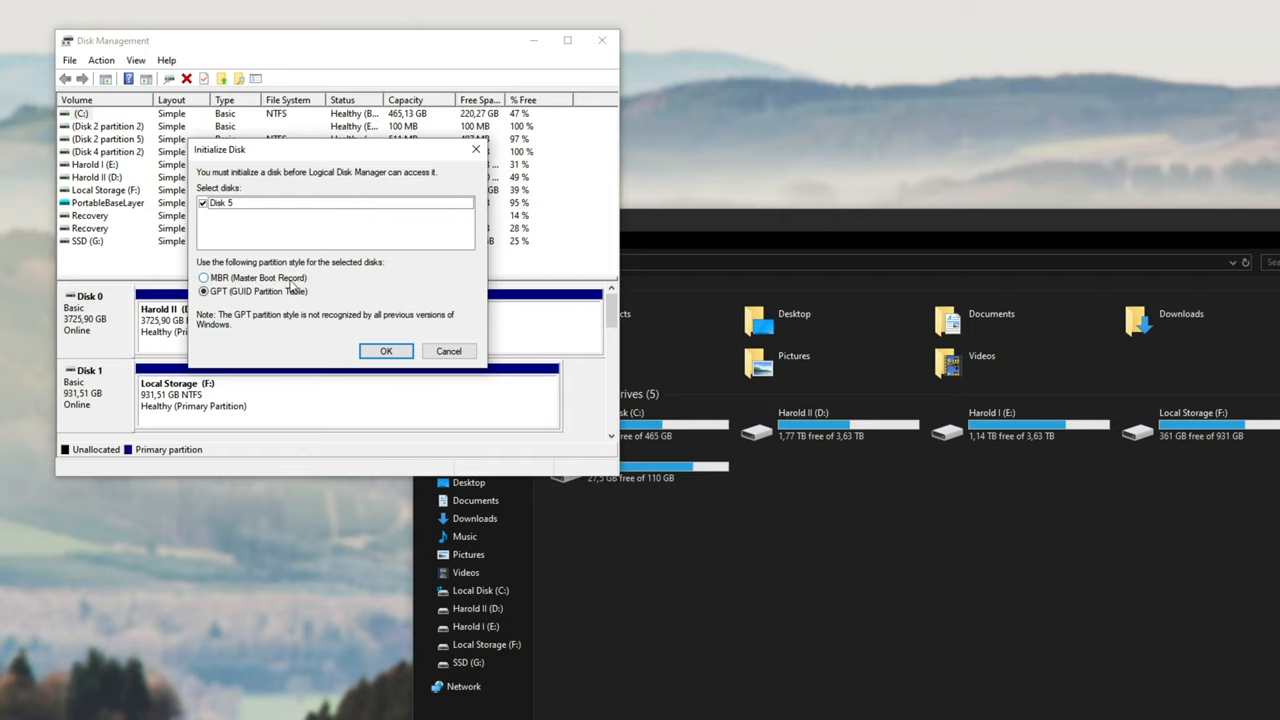
# - Confirm initializing Disk 5 with the GPT (GUID Partition Table) style
pyautogui.click(386, 352)
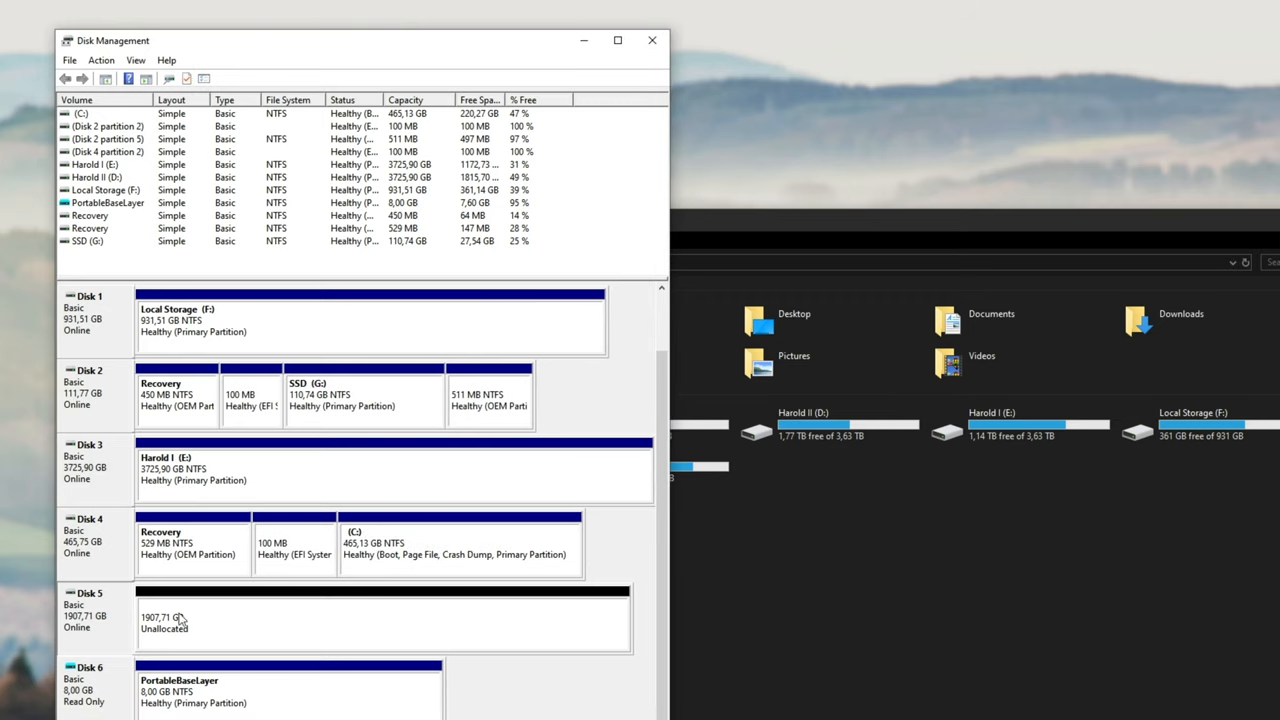
pyautogui.moveTo(156, 624)
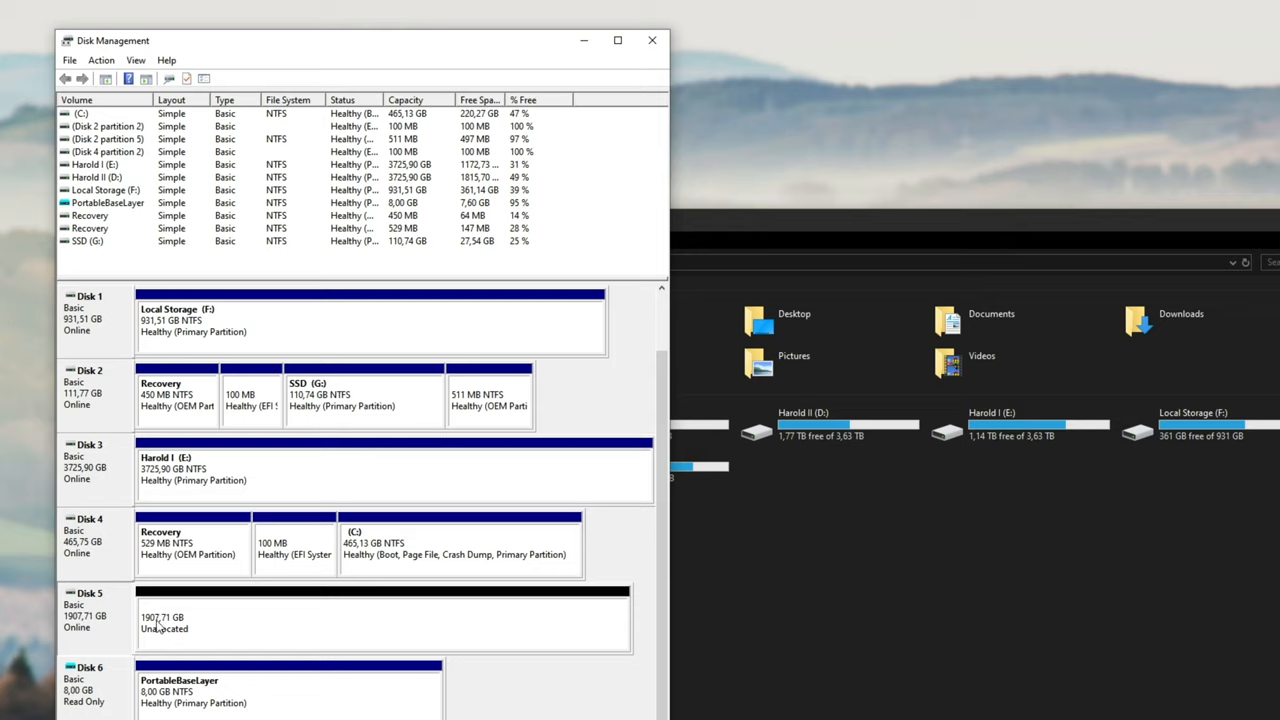
# - Bring up the New Simple Volume option on Disk 5's 1907.71 GB unallocated space
pyautogui.click(380, 616)
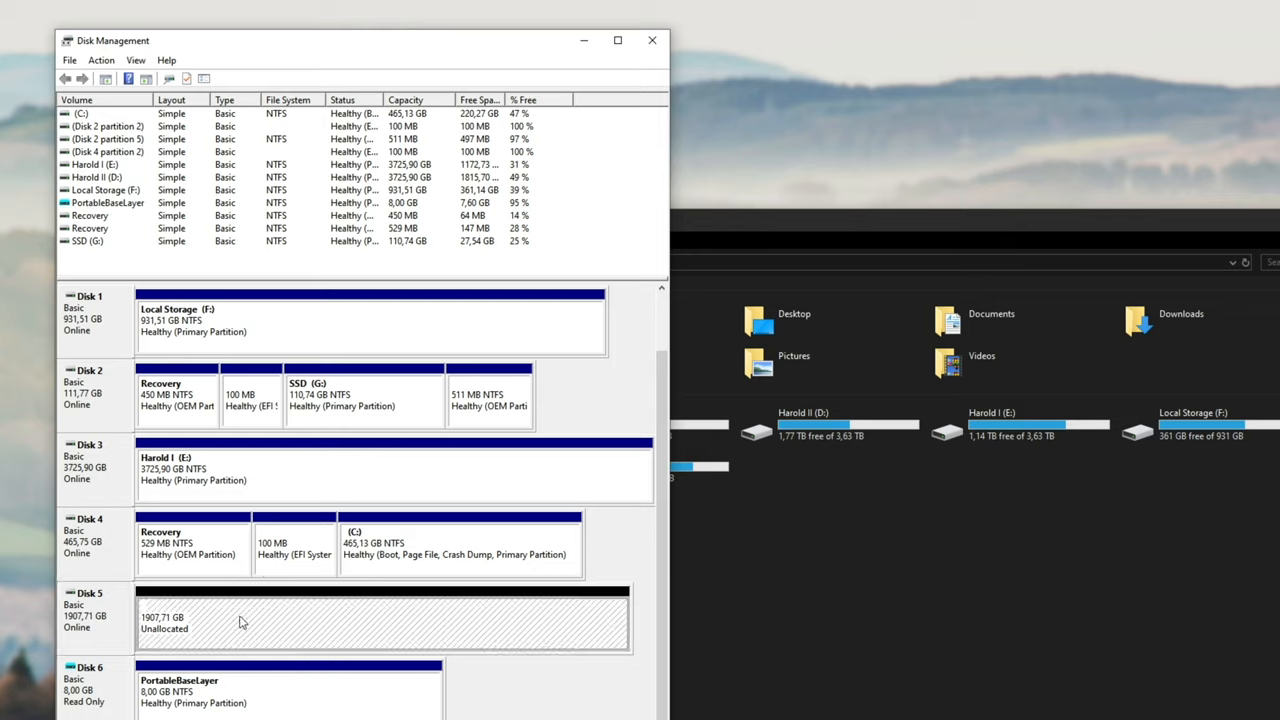
pyautogui.rightClick(240, 620)
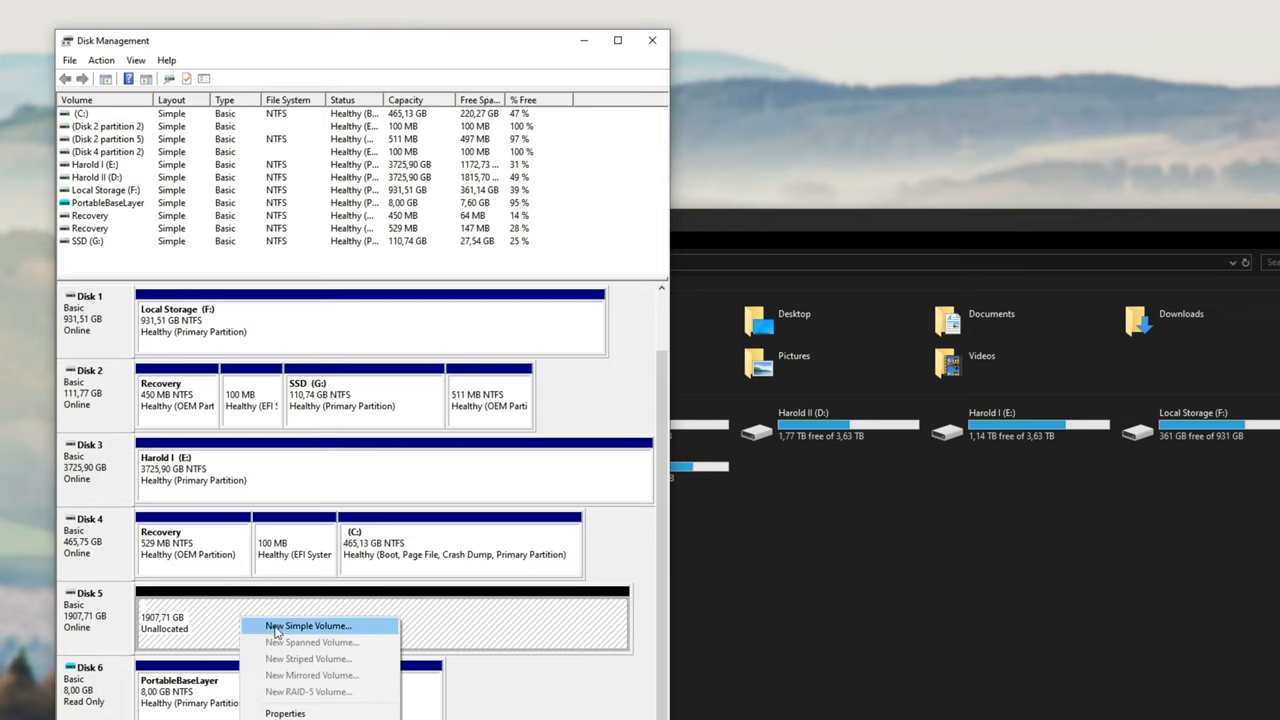
# - Start a New Simple Volume at maximum size and assign drive letter H
pyautogui.click(308, 624)
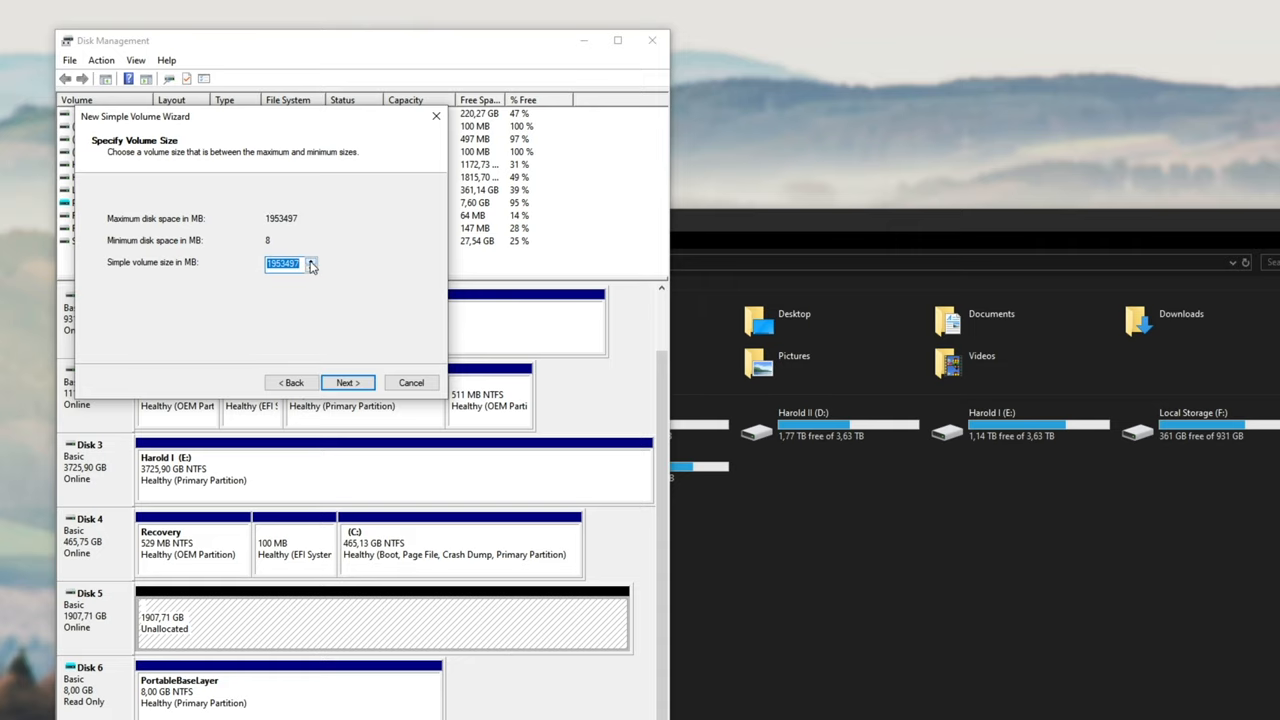
pyautogui.click(348, 382)
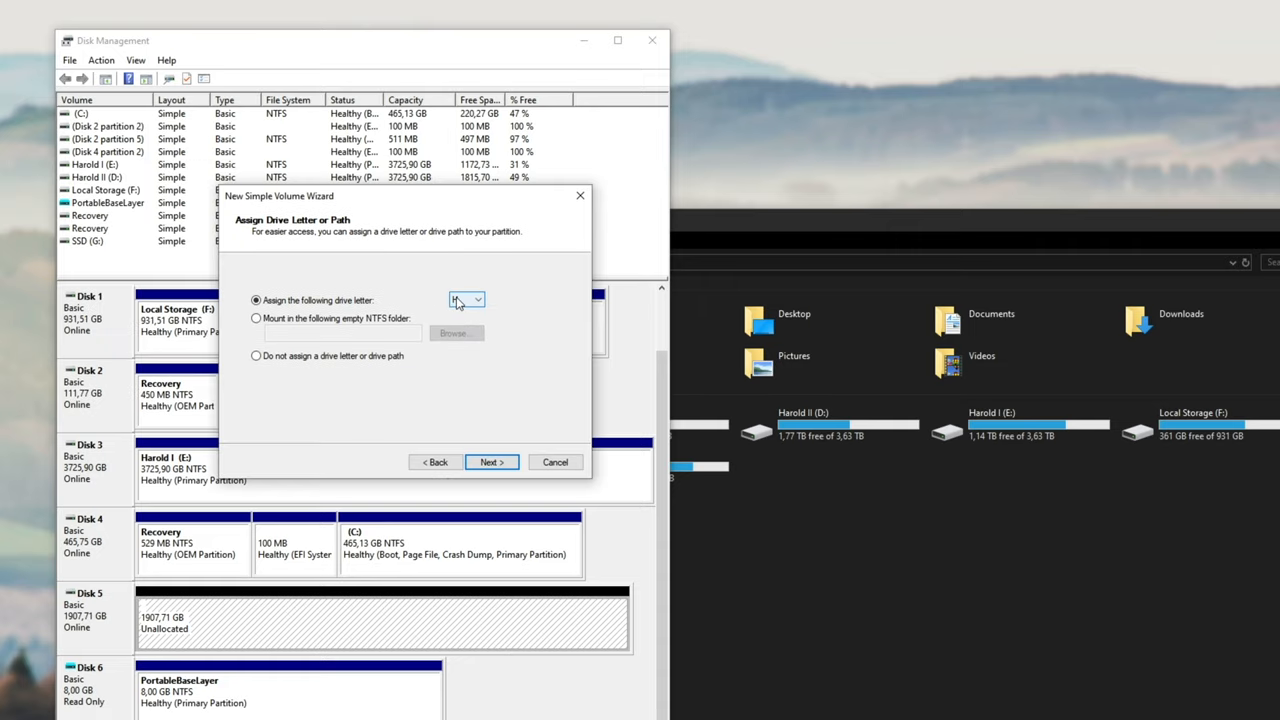
pyautogui.click(478, 300)
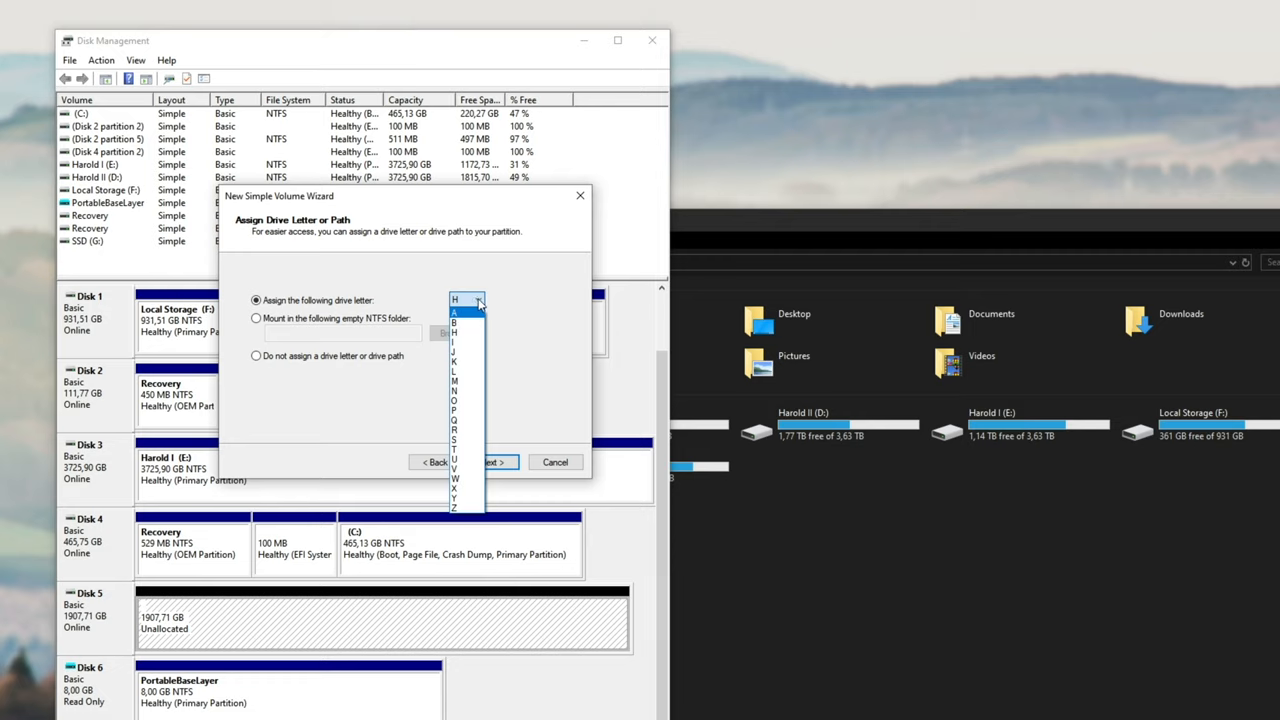
pyautogui.click(456, 300)
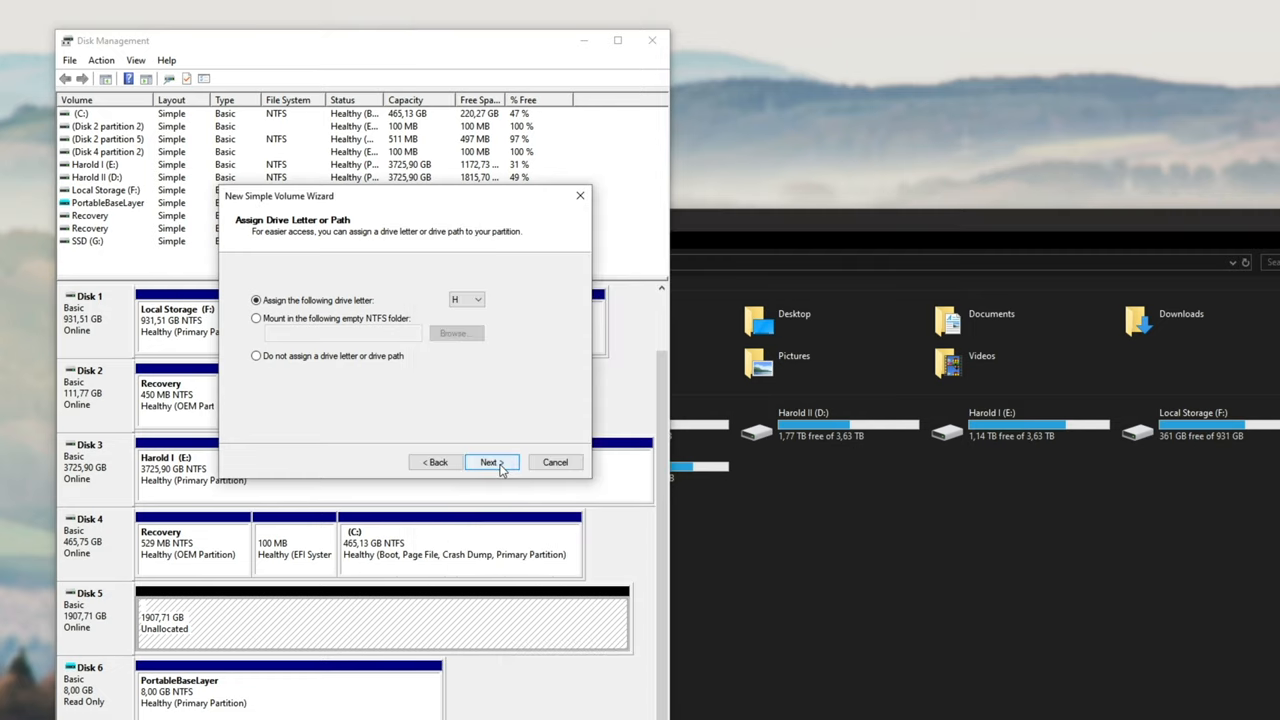
# - Format the volume as NTFS with label 'Midas' using quick format and finish the wizard
pyautogui.click(490, 460)
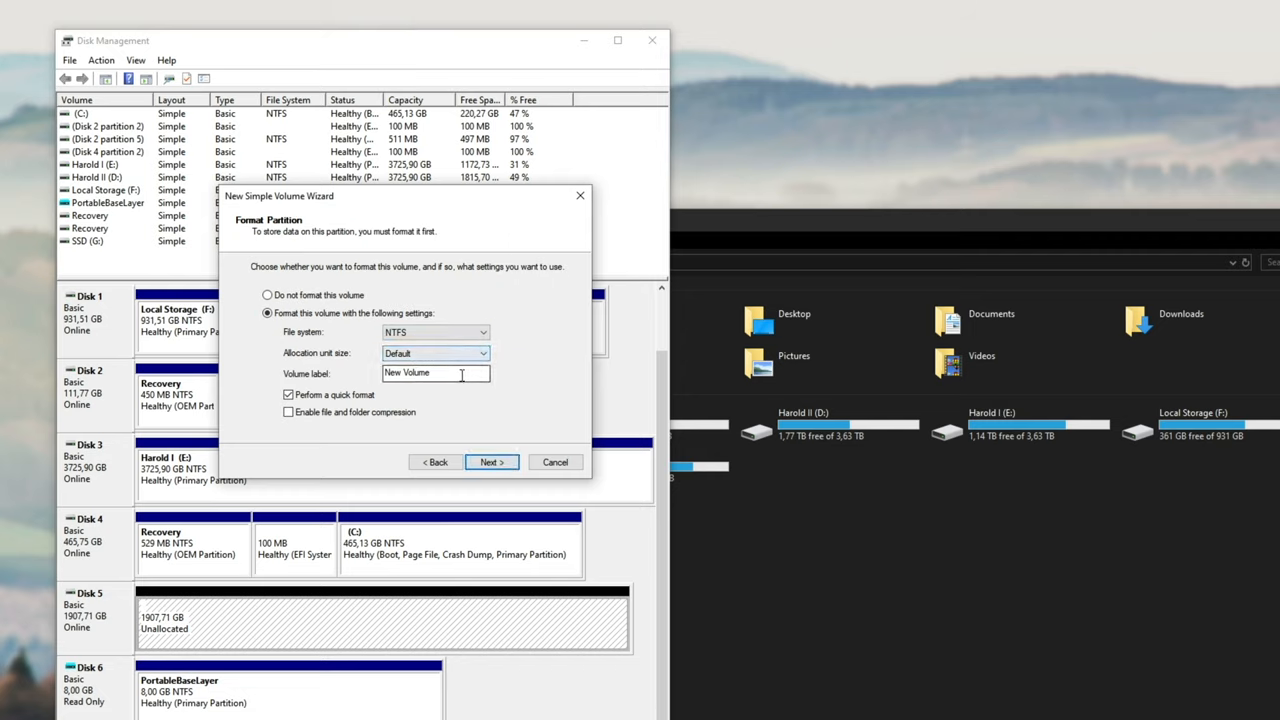
pyautogui.write('Midas')
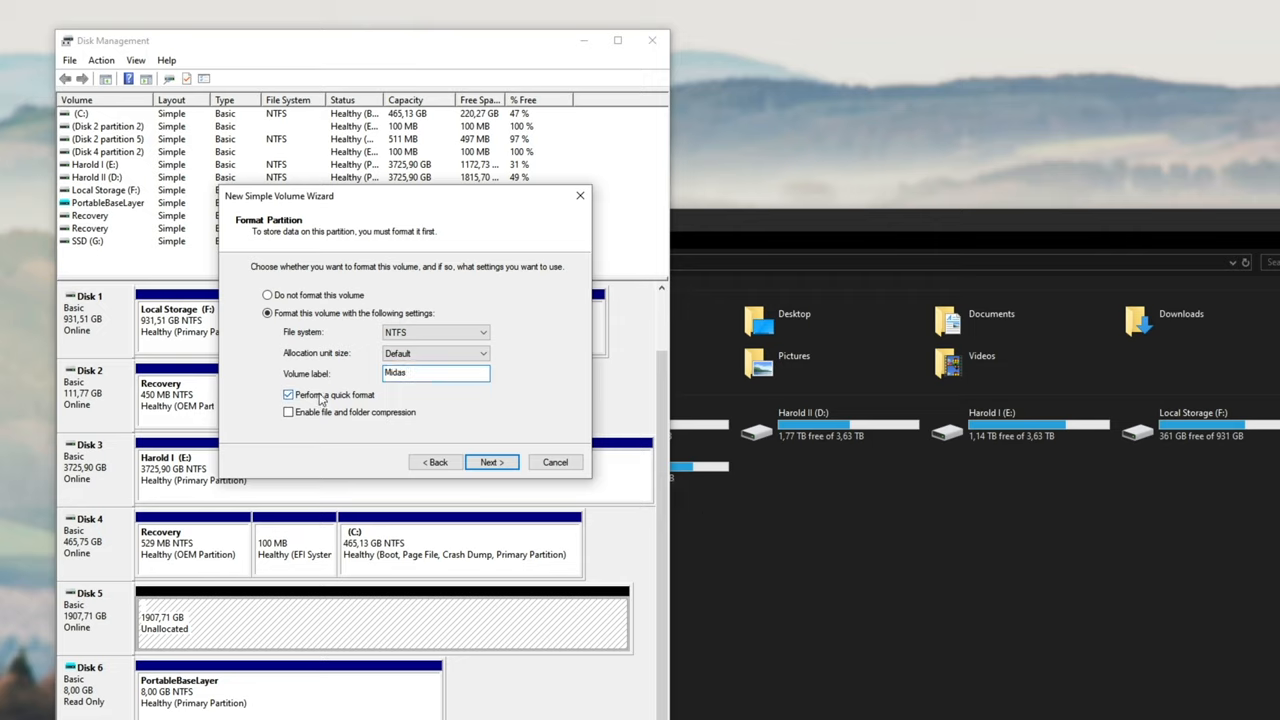
pyautogui.click(490, 462)
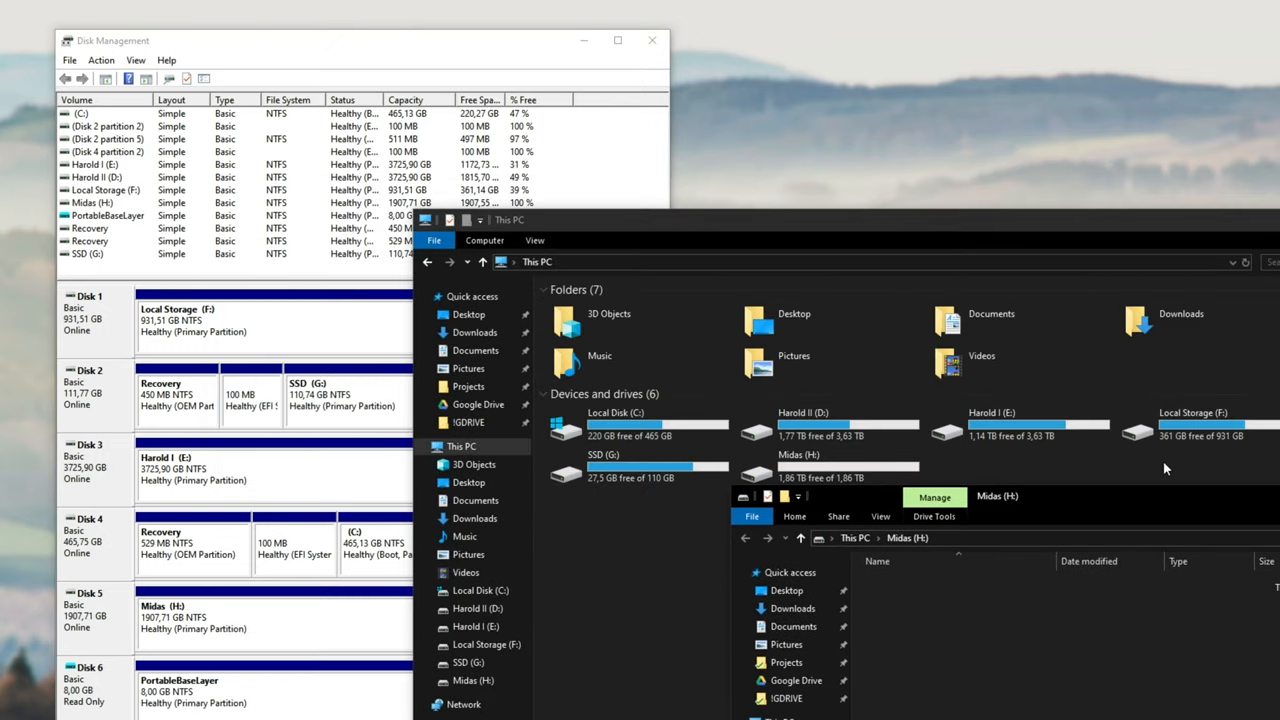
# - Close Disk Management to reveal Midas (H:) listed under This PC
pyautogui.click(830, 470)
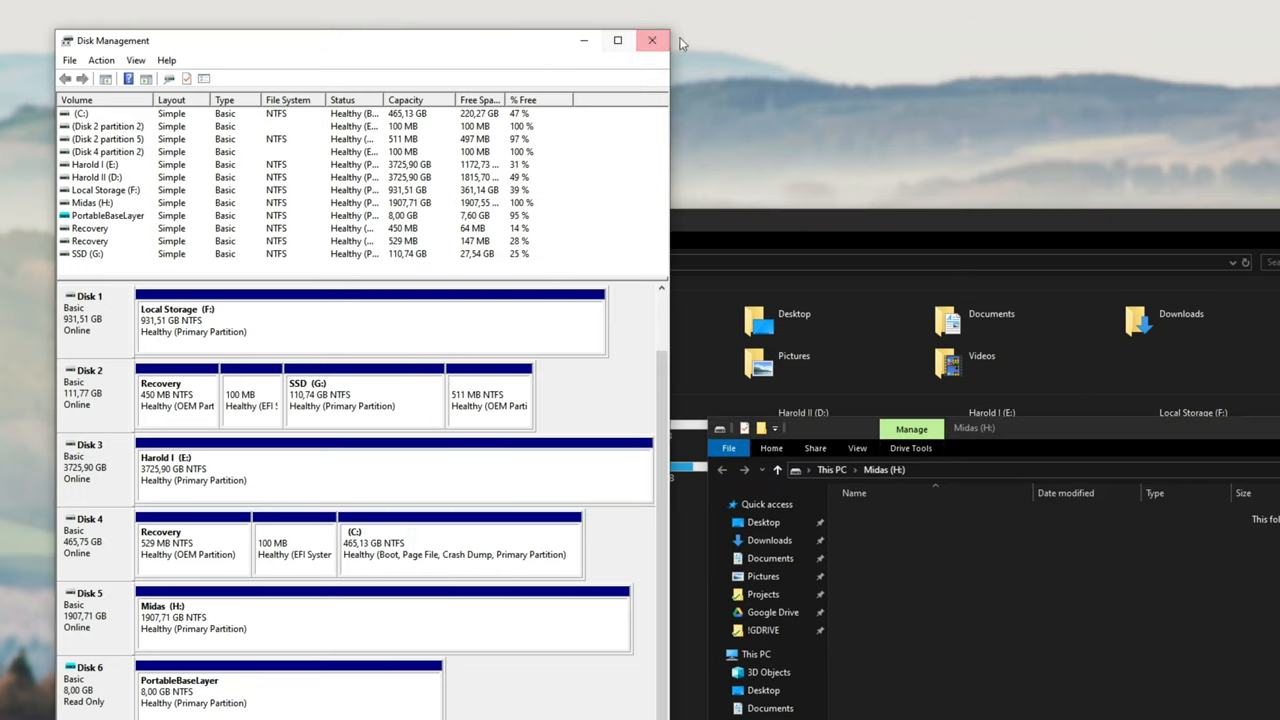
pyautogui.click(652, 40)
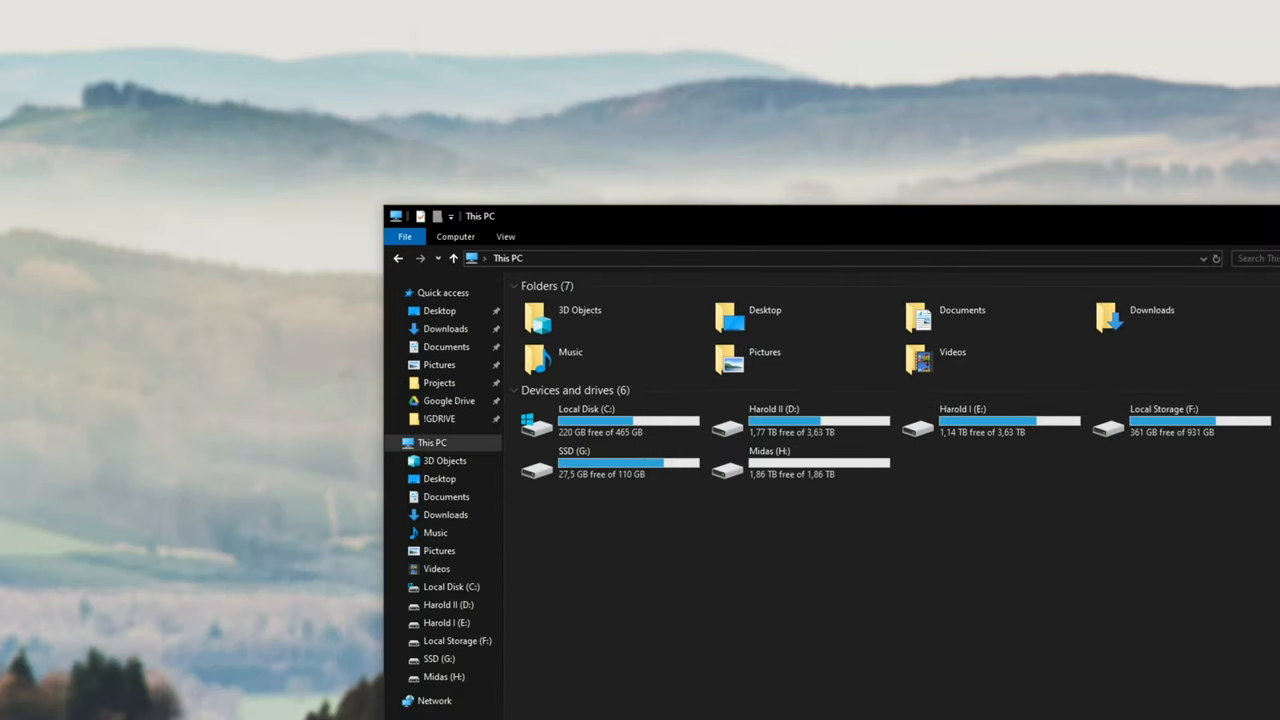